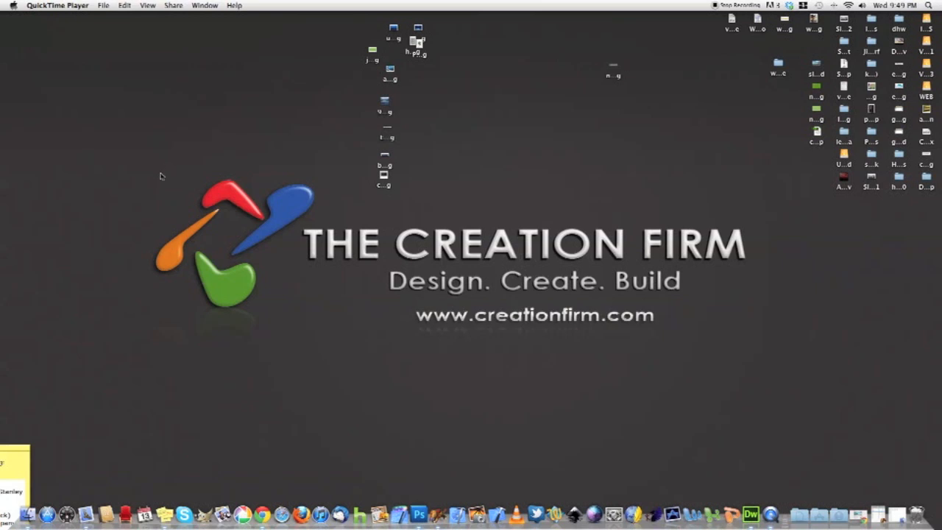
pyautogui.moveTo(186, 212)
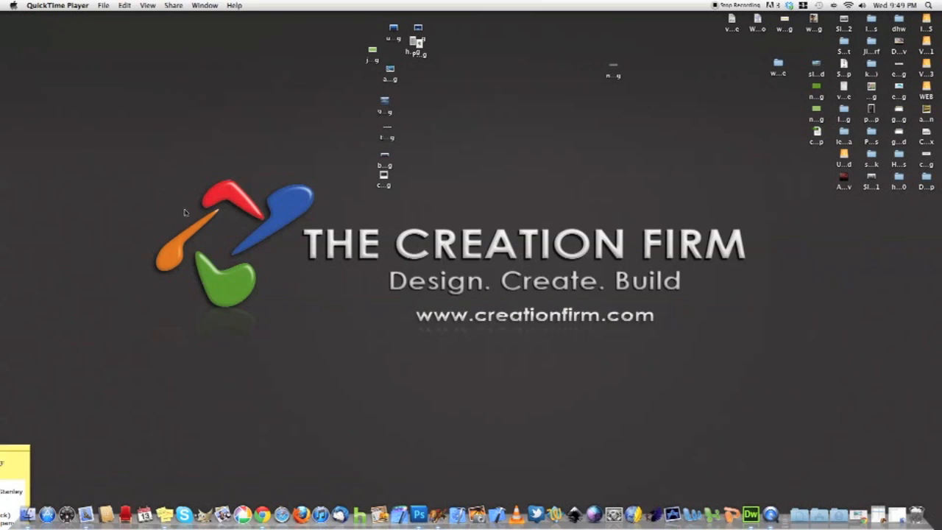
pyautogui.moveTo(381, 315)
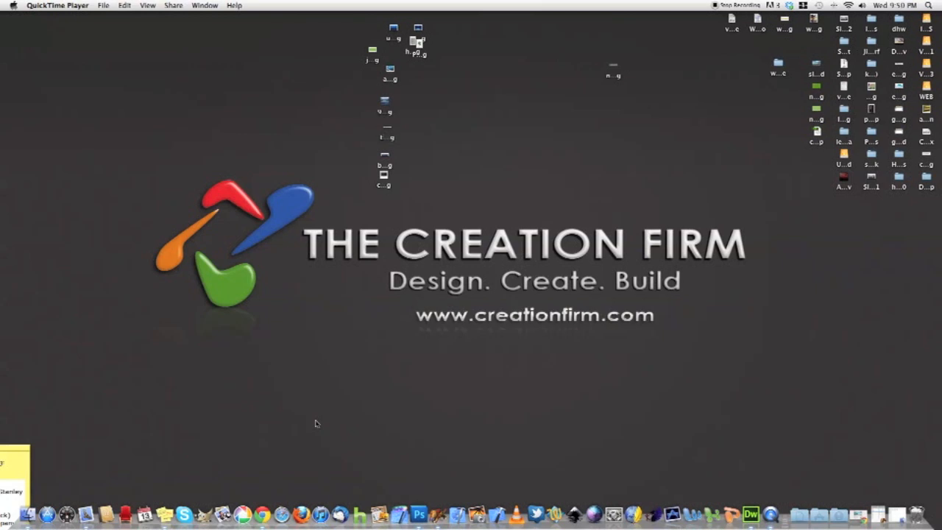
pyautogui.moveTo(321, 423)
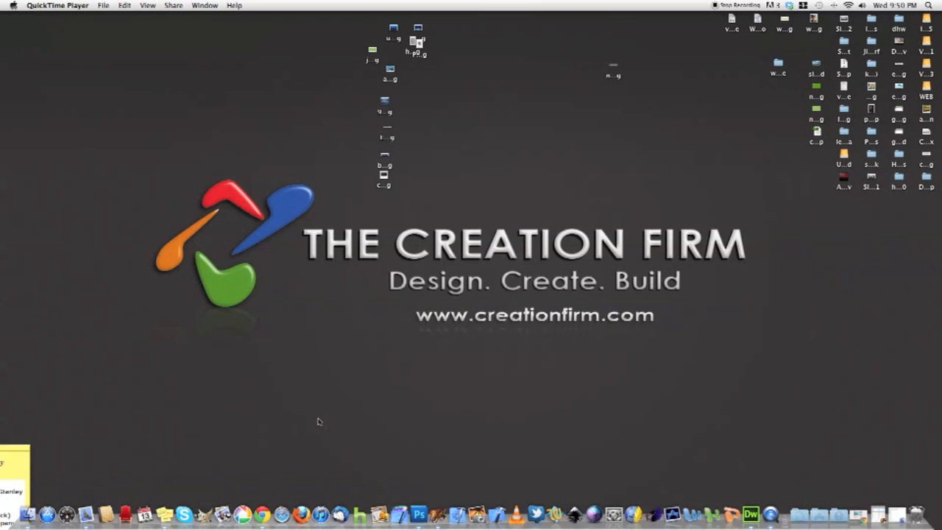
pyautogui.moveTo(262, 513)
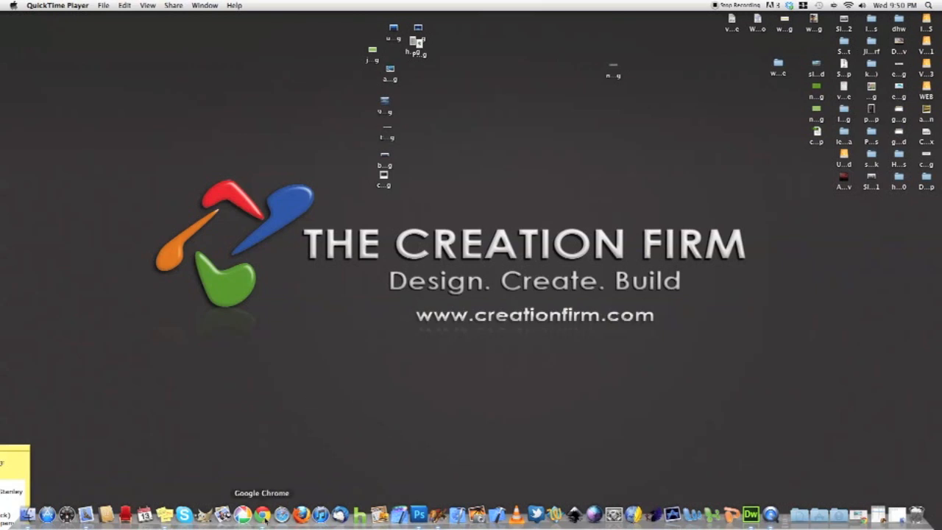
# Switch to Chrome and visit the live Niche Site Help site from the admin bar
pyautogui.click(262, 513)
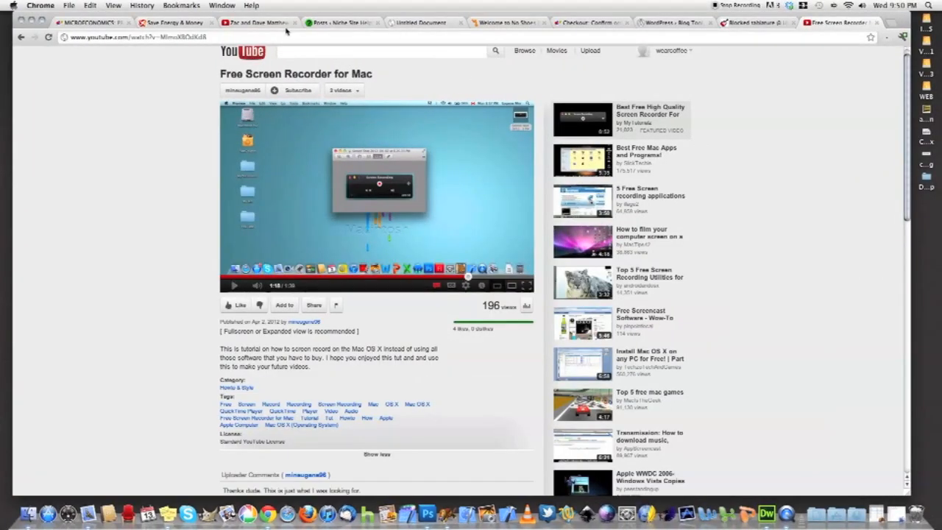
pyautogui.moveTo(338, 23)
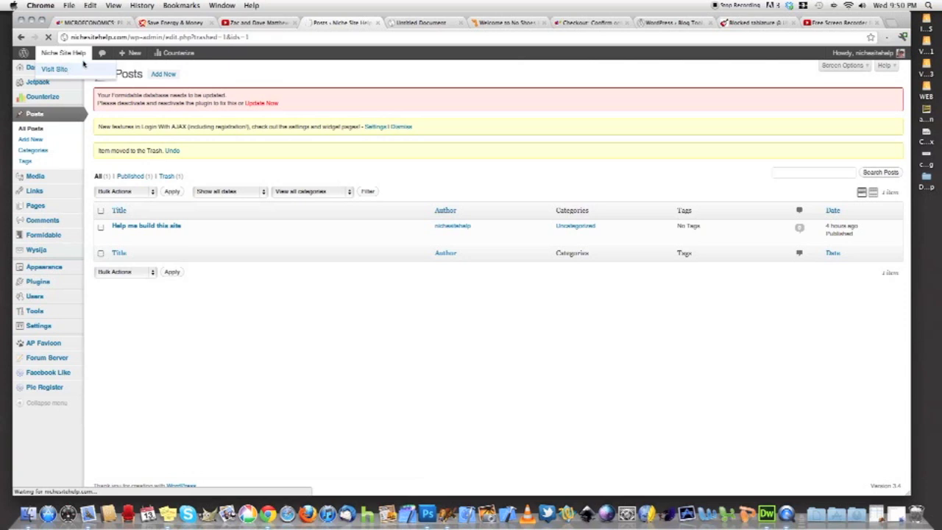
pyautogui.click(55, 69)
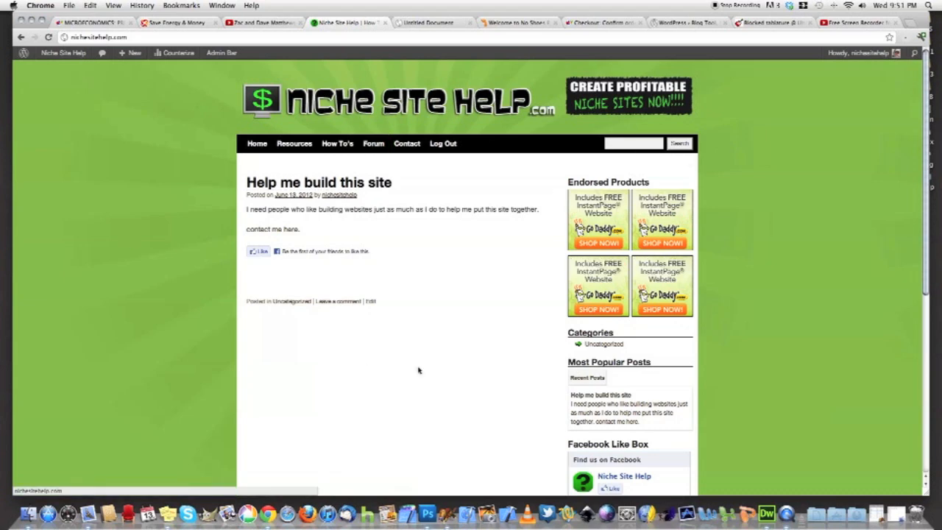
pyautogui.scroll(-3)
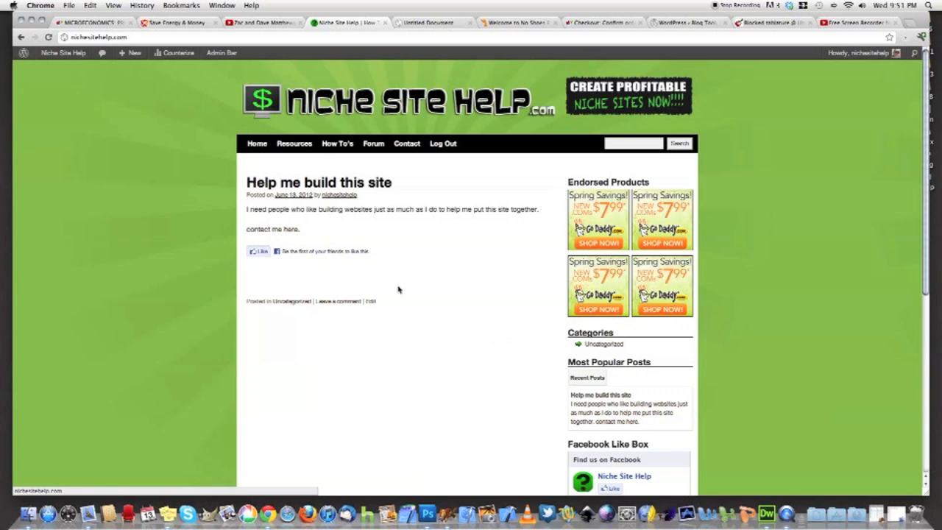
pyautogui.moveTo(124, 253)
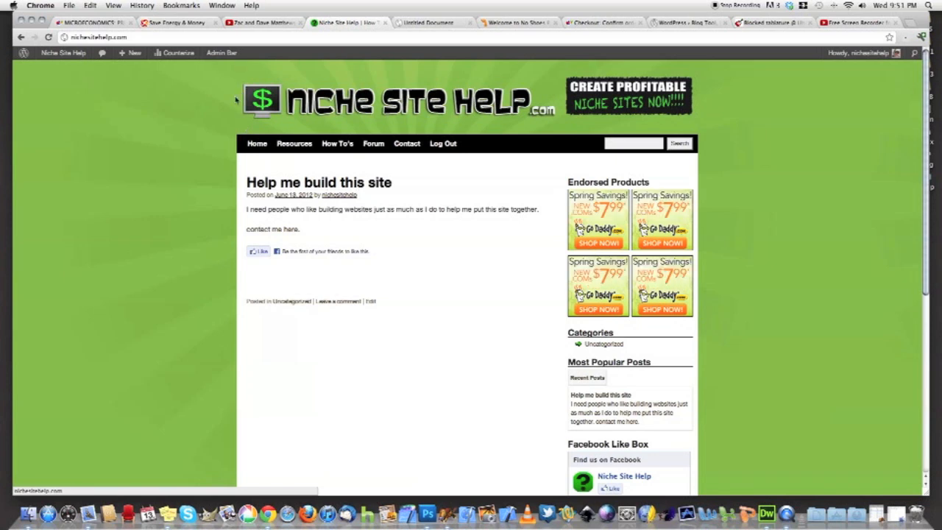
pyautogui.moveTo(480, 106)
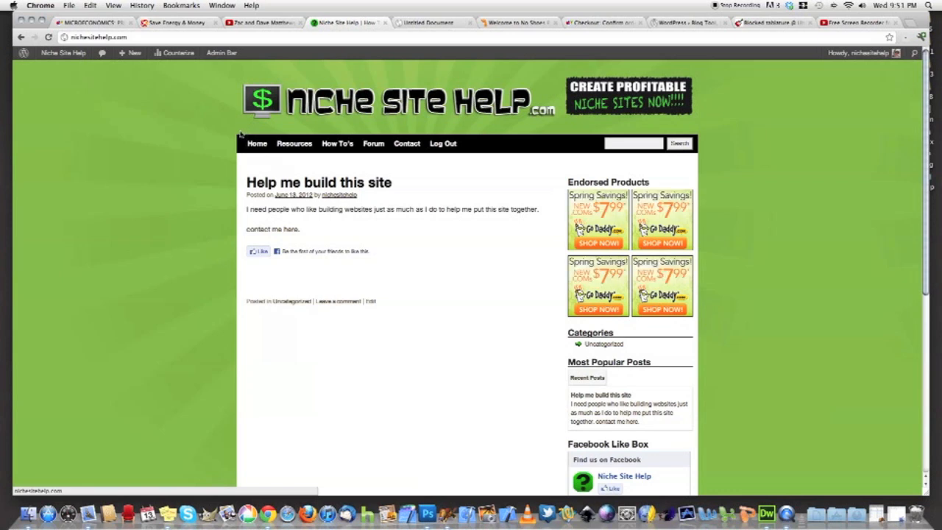
pyautogui.moveTo(224, 124)
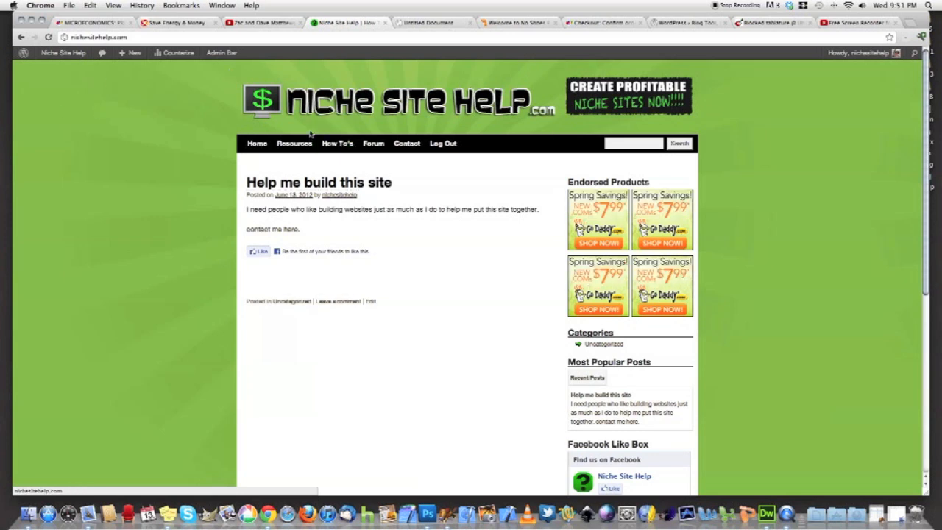
pyautogui.moveTo(483, 147)
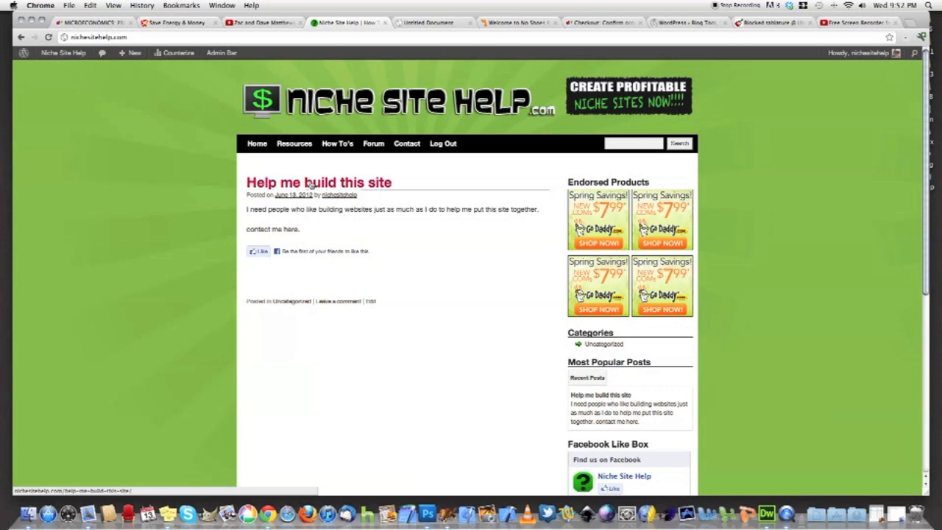
pyautogui.moveTo(449, 227)
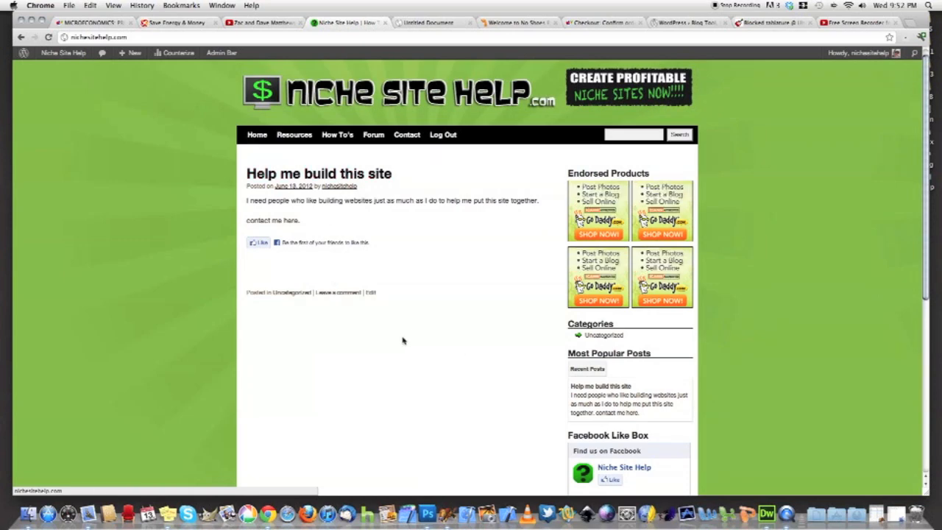
pyautogui.scroll(-3)
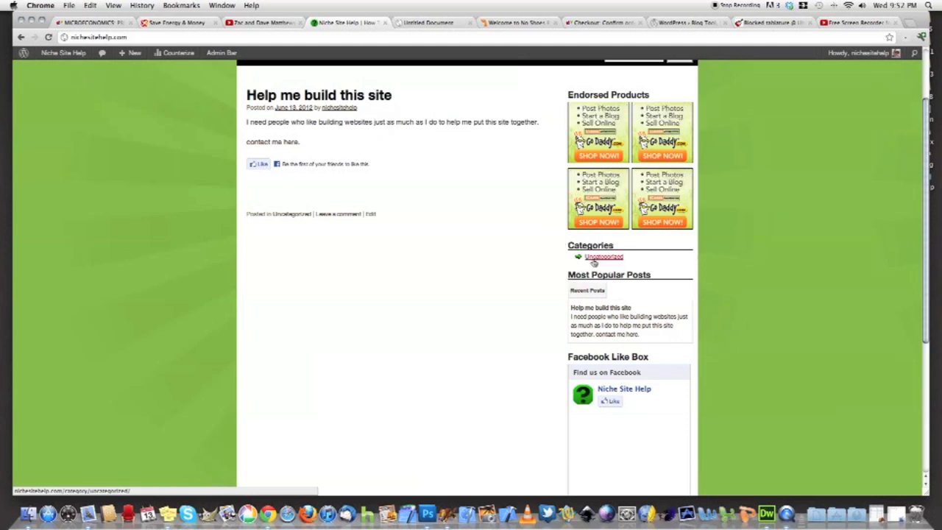
pyautogui.scroll(-3)
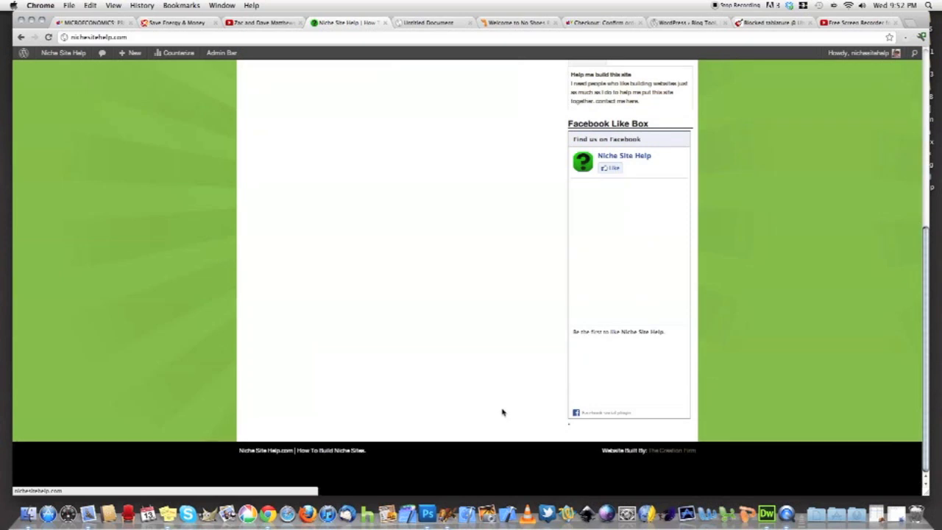
pyautogui.moveTo(465, 421)
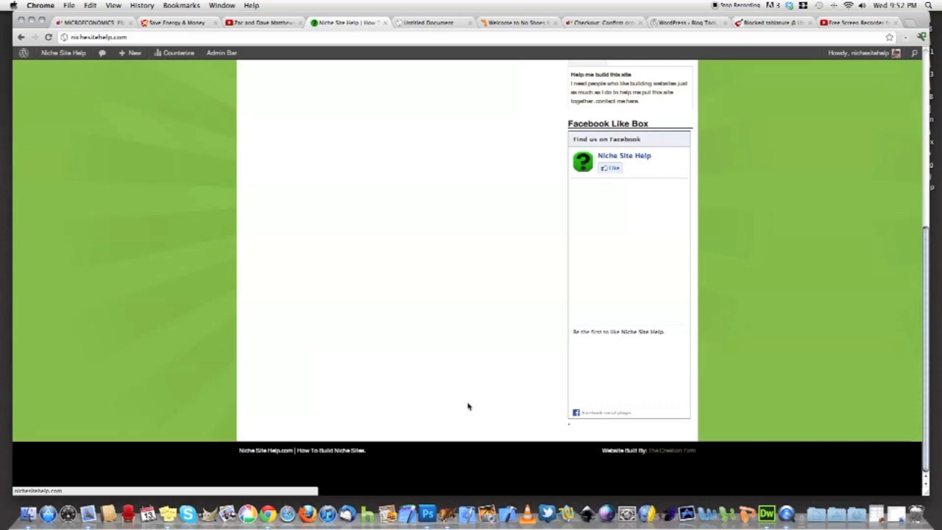
pyautogui.moveTo(471, 406)
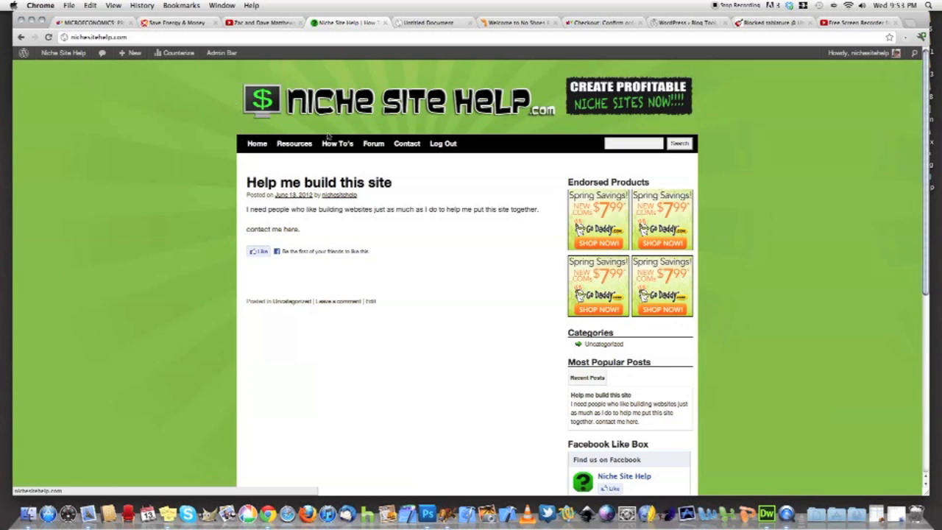
pyautogui.moveTo(698, 136)
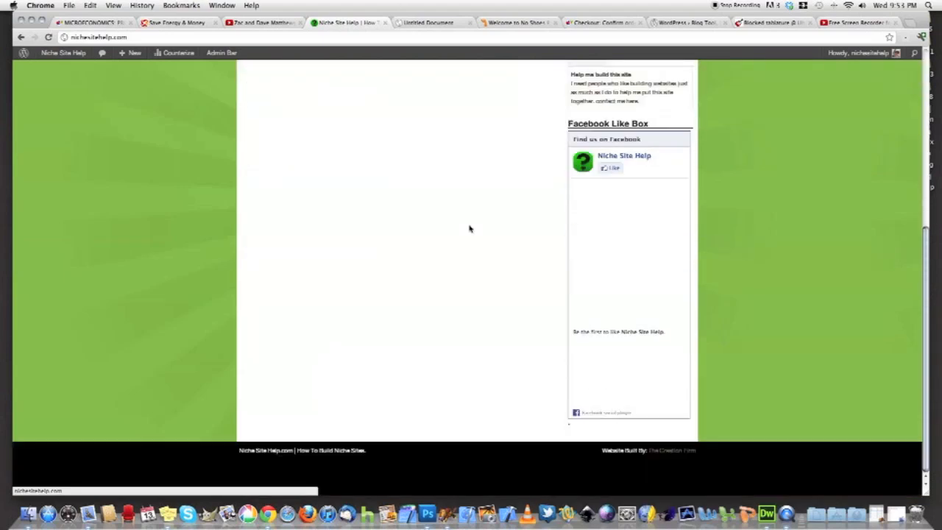
pyautogui.moveTo(516, 486)
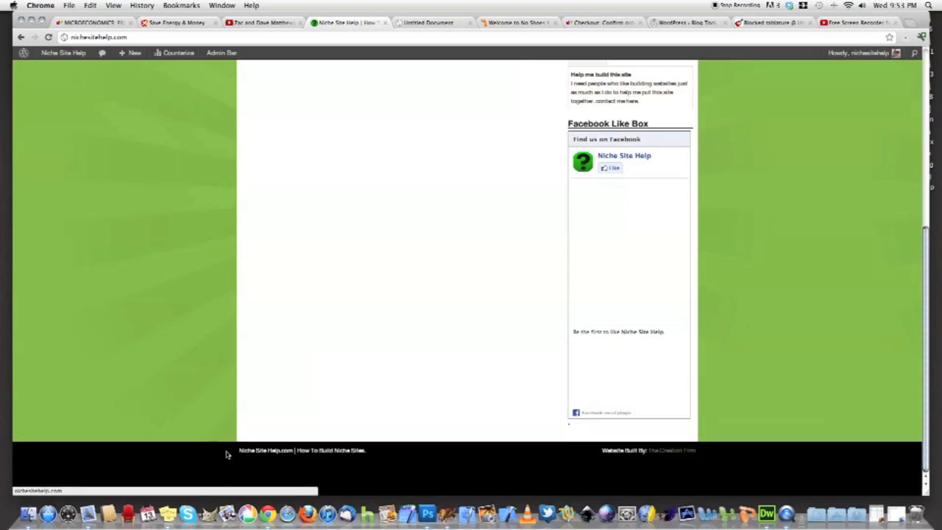
pyautogui.moveTo(204, 449)
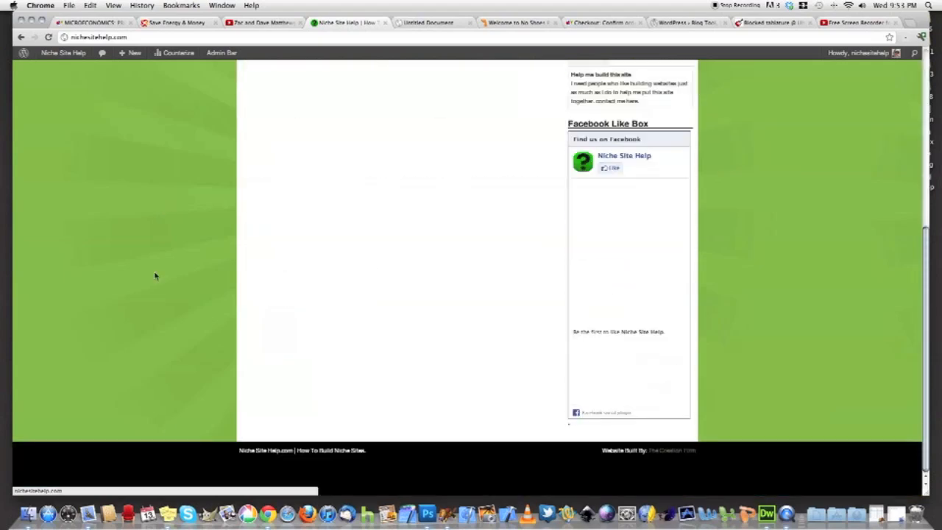
pyautogui.moveTo(253, 468)
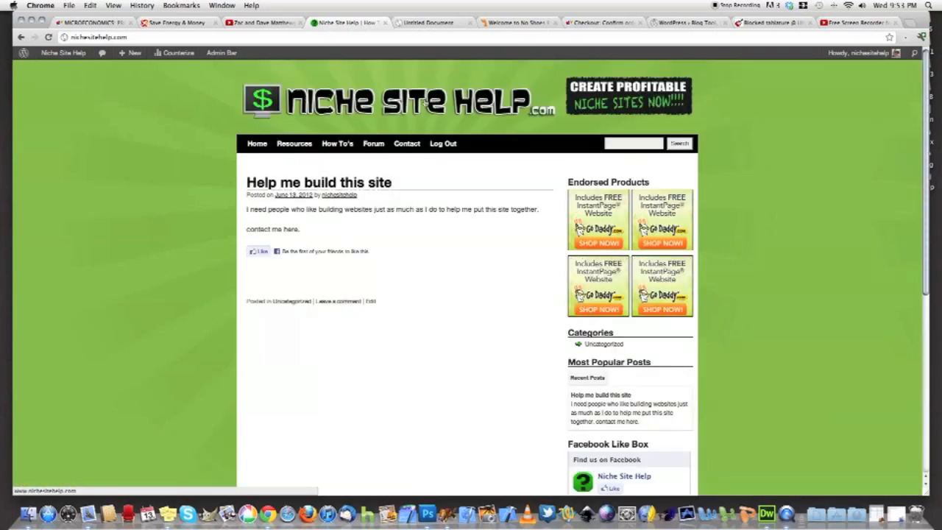
pyautogui.scroll(-3)
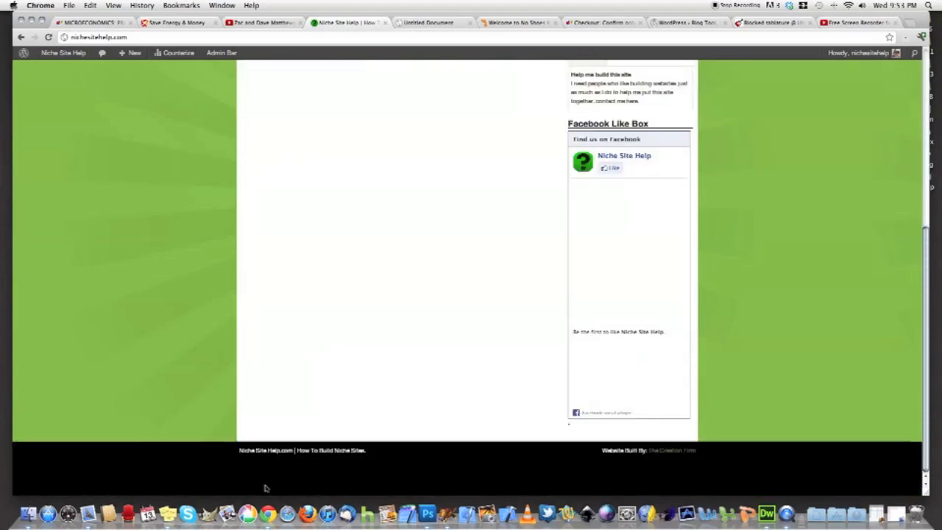
pyautogui.moveTo(368, 491)
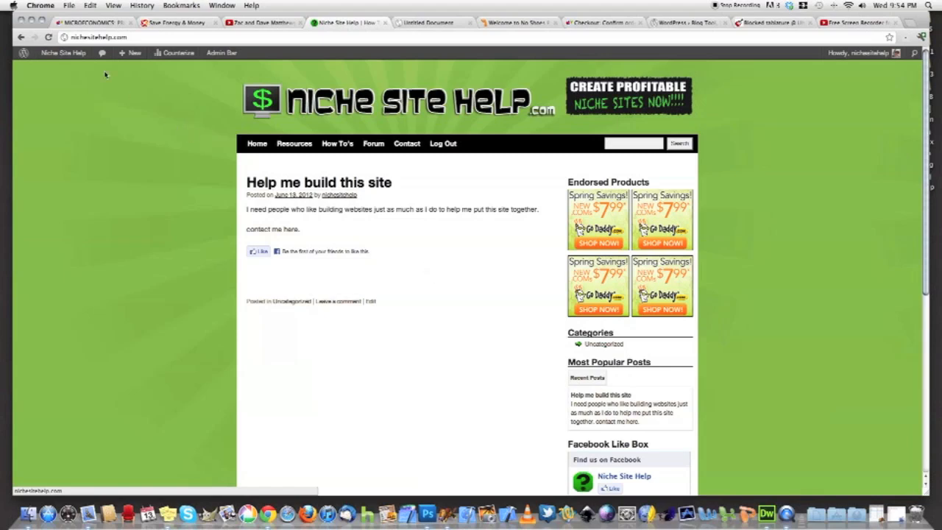
# Go to the Dashboard and open Weaver Admin under Appearance
pyautogui.click(62, 53)
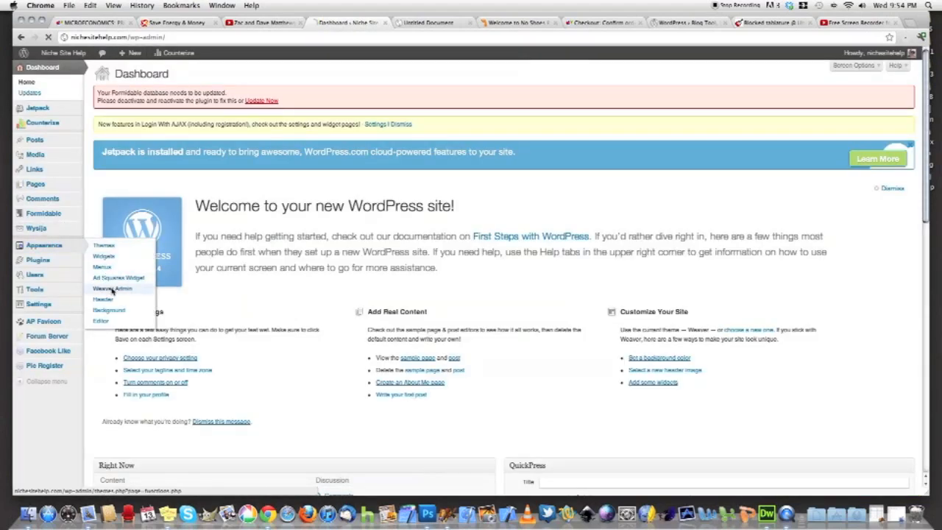
pyautogui.click(111, 287)
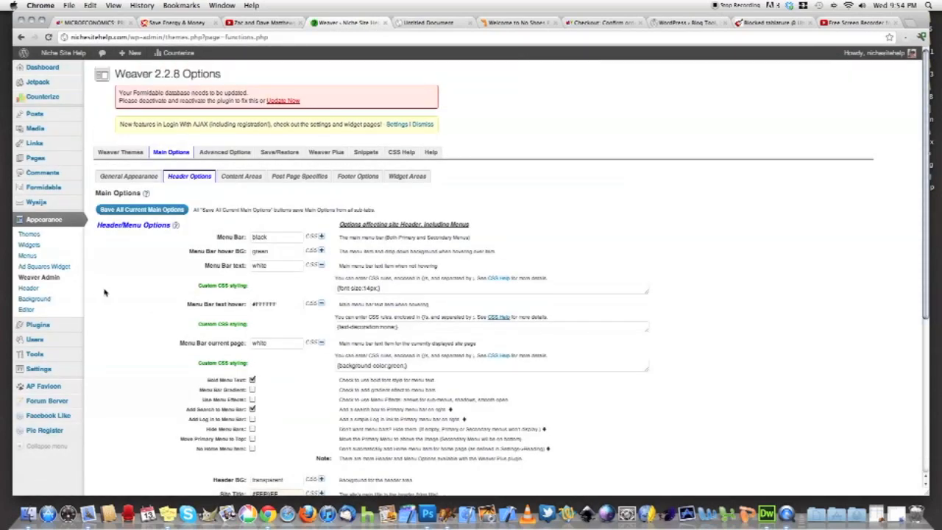
pyautogui.moveTo(30, 234)
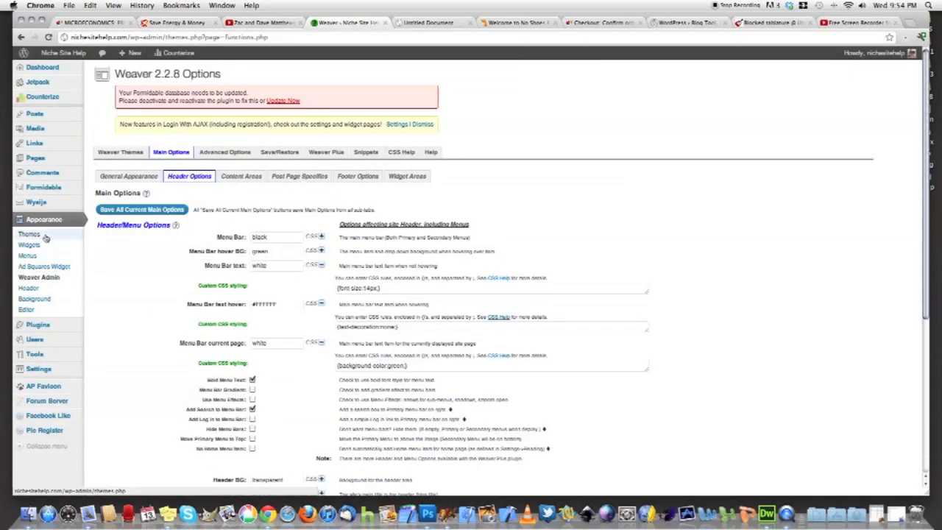
pyautogui.click(30, 233)
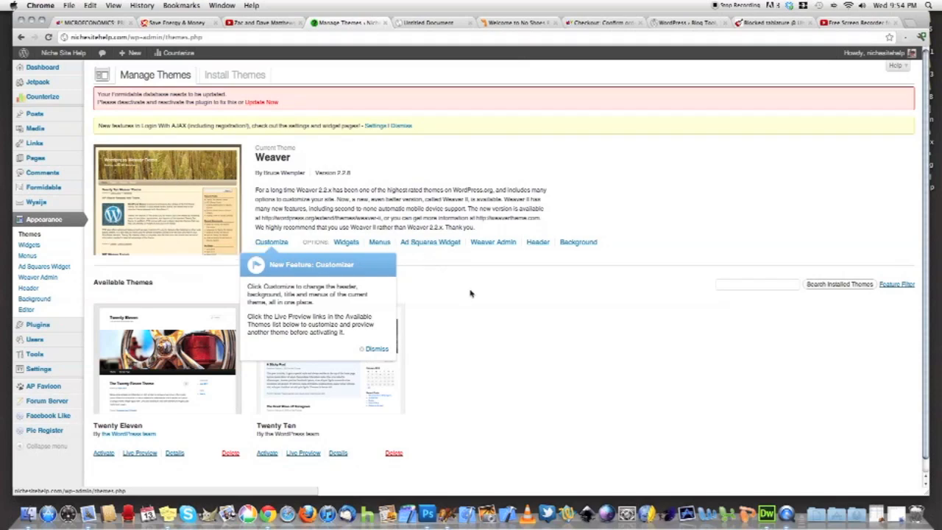
pyautogui.moveTo(279, 254)
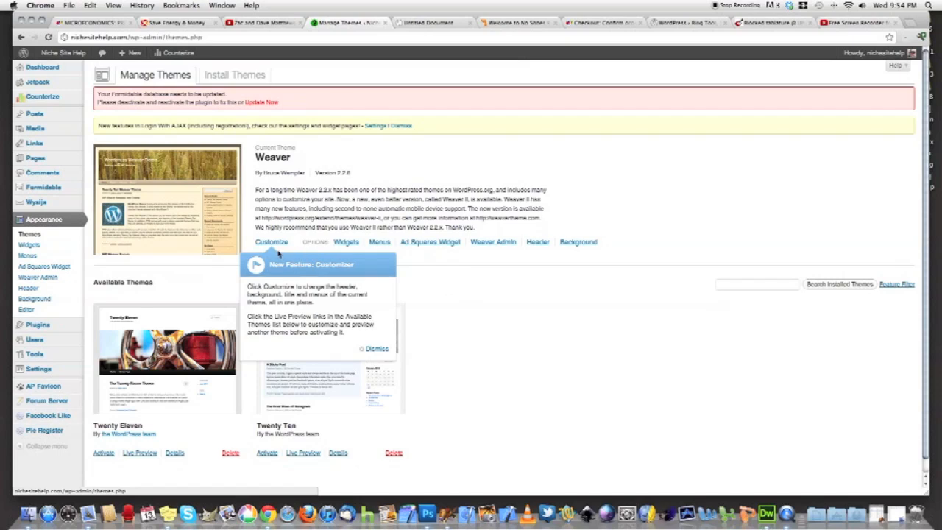
pyautogui.click(376, 348)
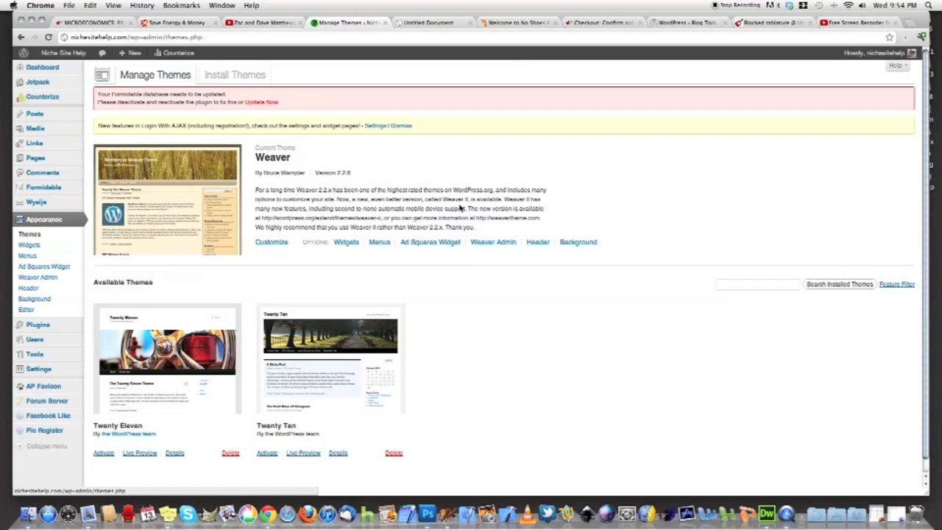
pyautogui.moveTo(461, 209)
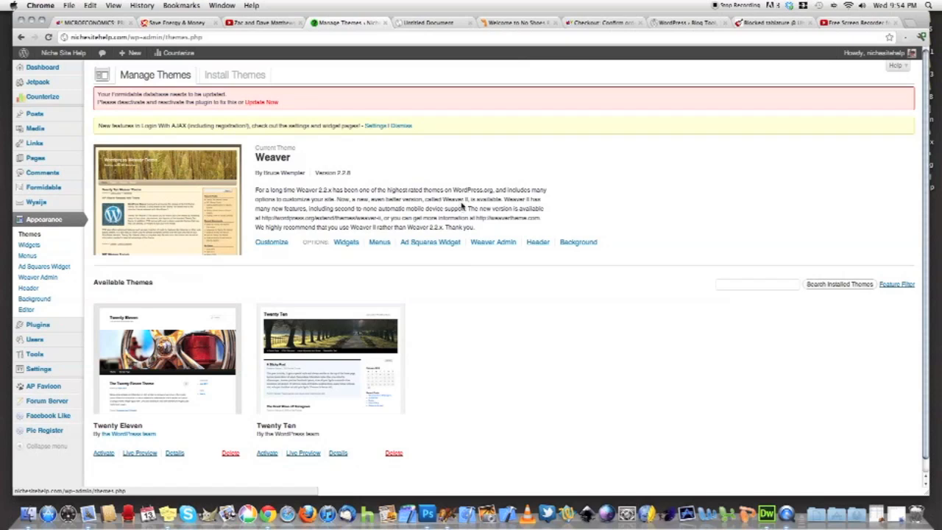
pyautogui.moveTo(474, 200)
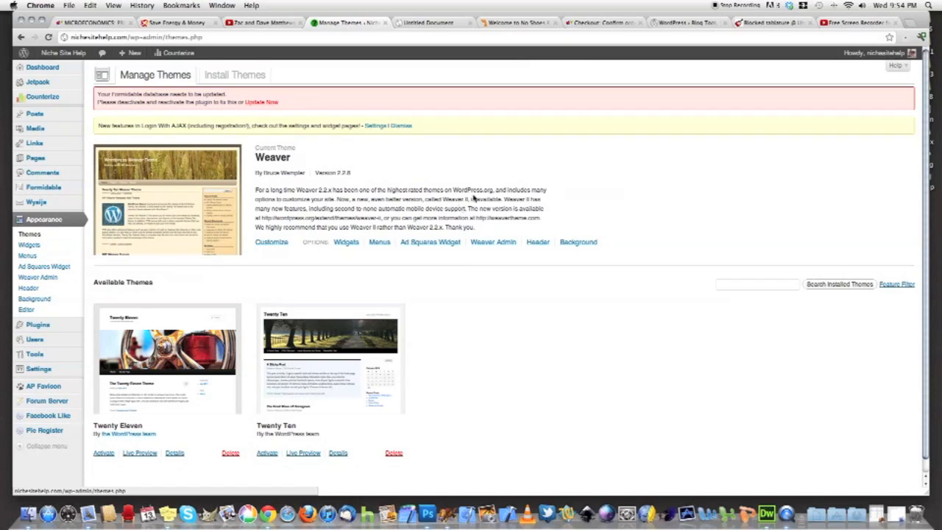
pyautogui.moveTo(227, 262)
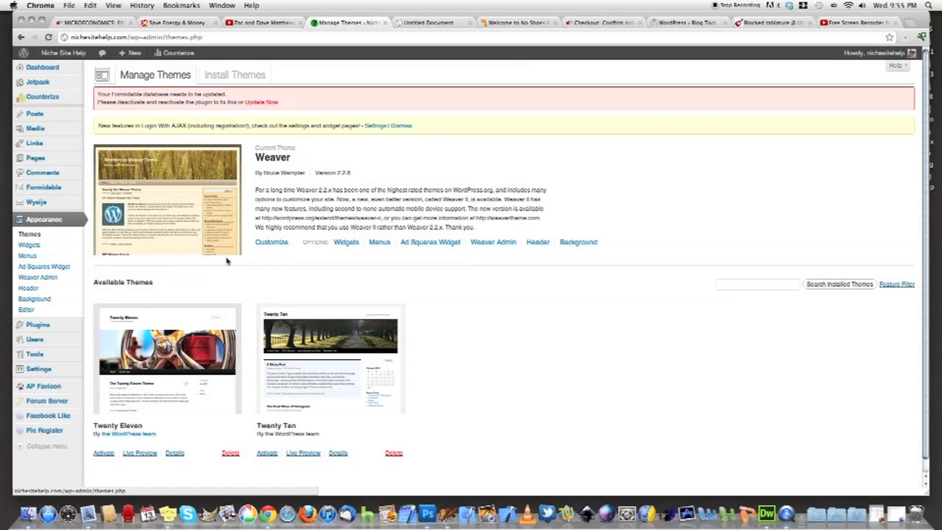
pyautogui.moveTo(224, 259)
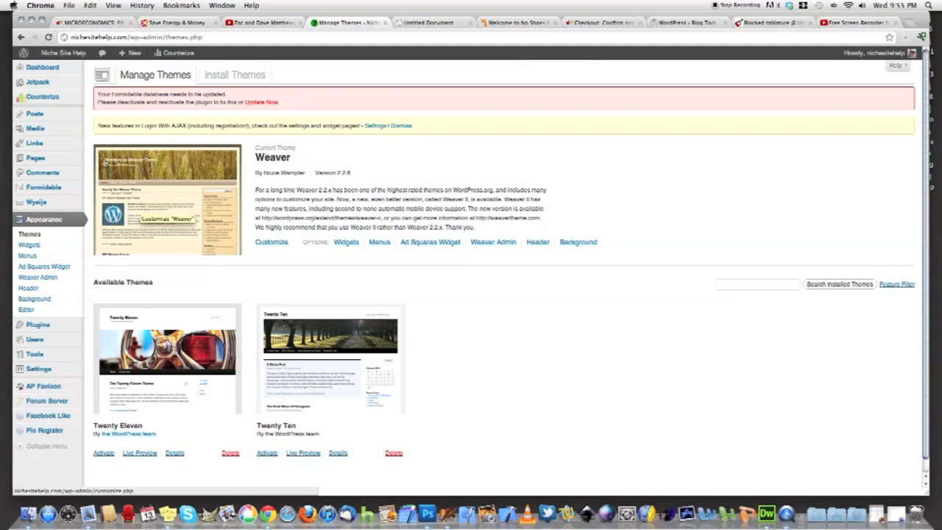
pyautogui.moveTo(161, 162)
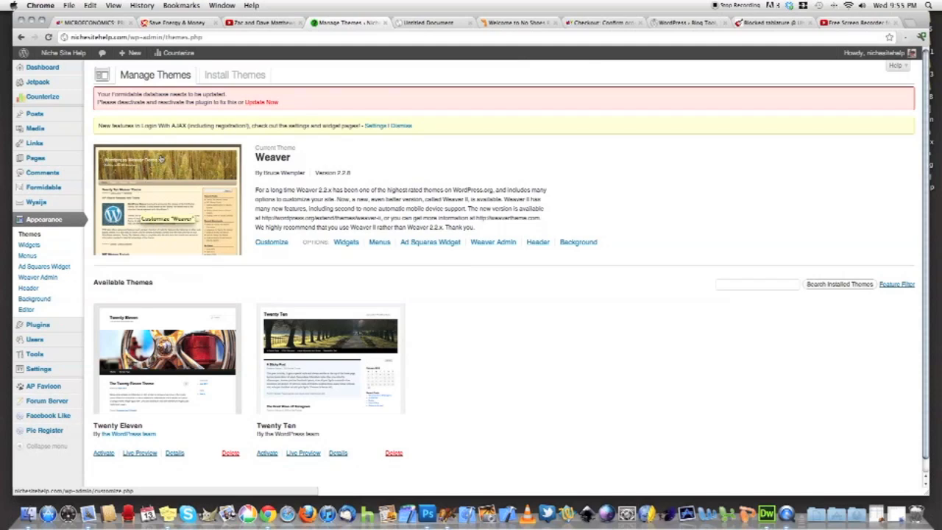
pyautogui.moveTo(138, 191)
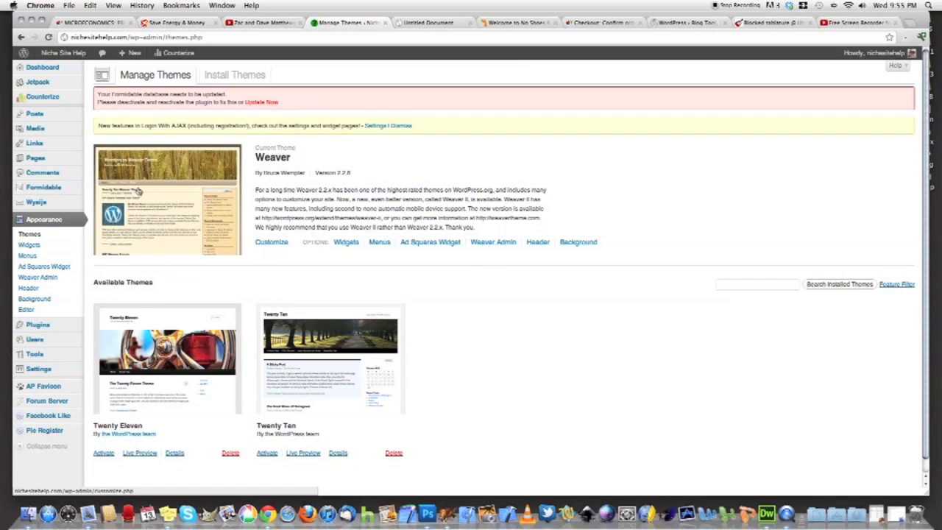
pyautogui.moveTo(124, 194)
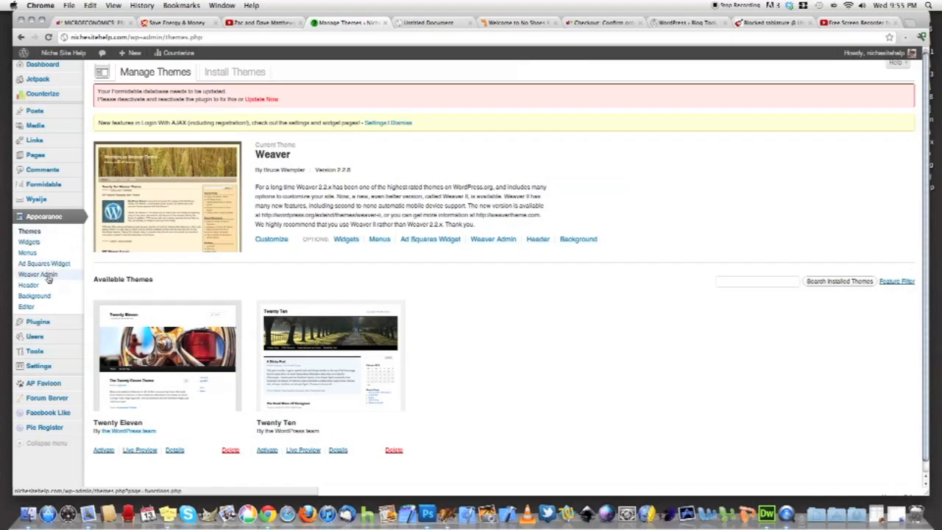
pyautogui.click(37, 274)
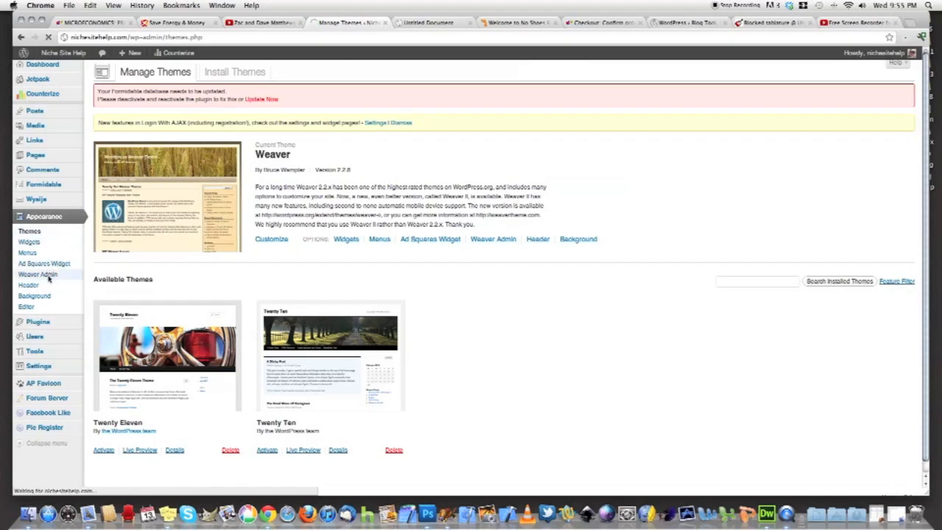
# Show the Weaver Themes list and look through the predefined sub-theme thumbnails
pyautogui.click(37, 274)
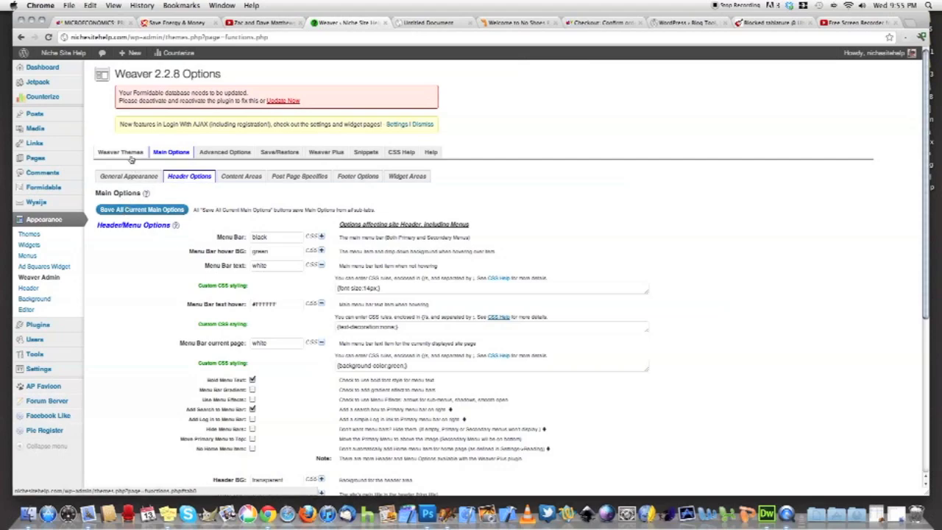
pyautogui.click(121, 152)
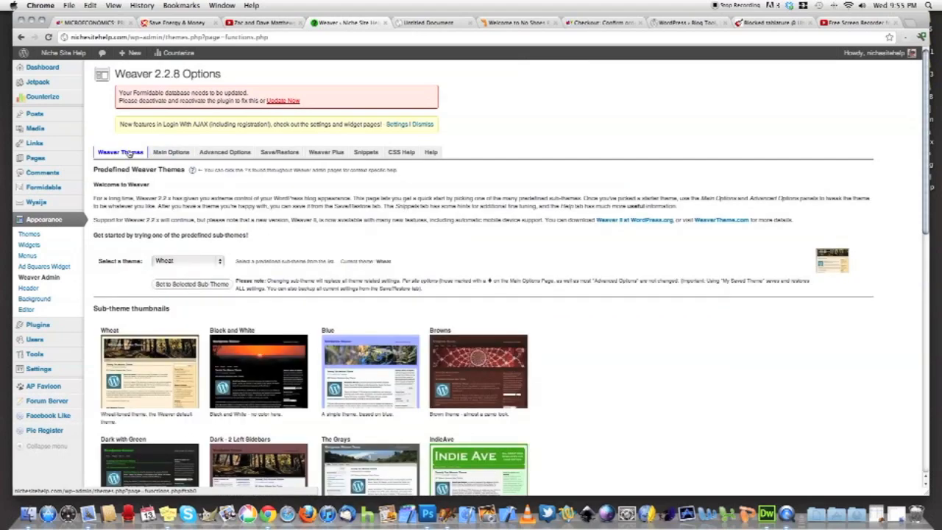
pyautogui.scroll(-3)
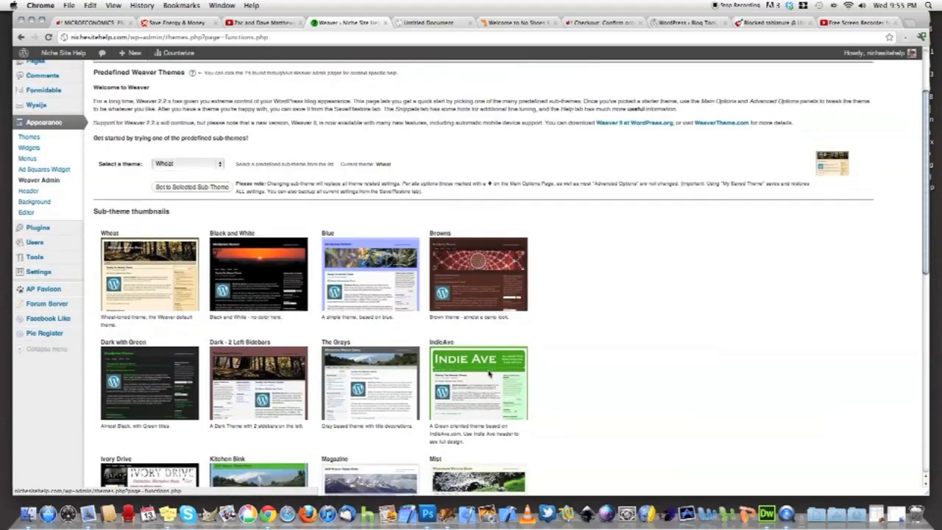
pyautogui.scroll(-3)
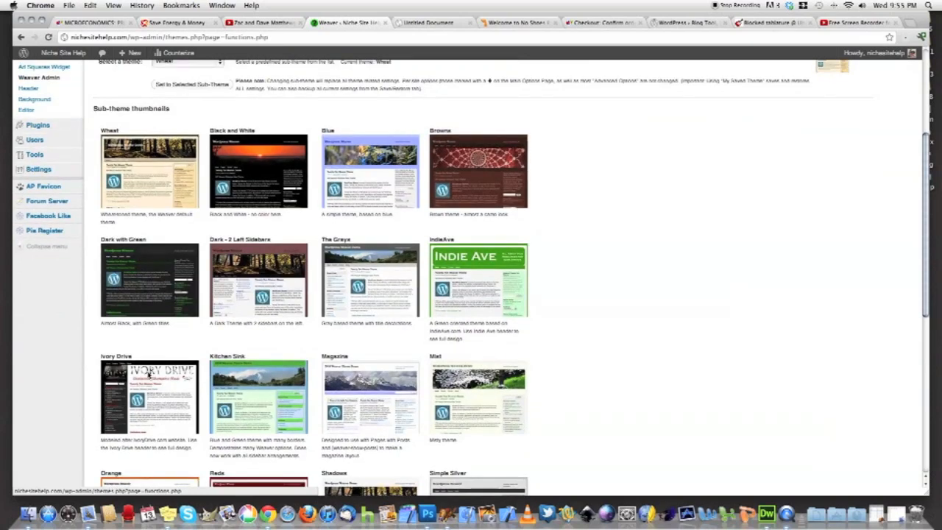
pyautogui.scroll(-3)
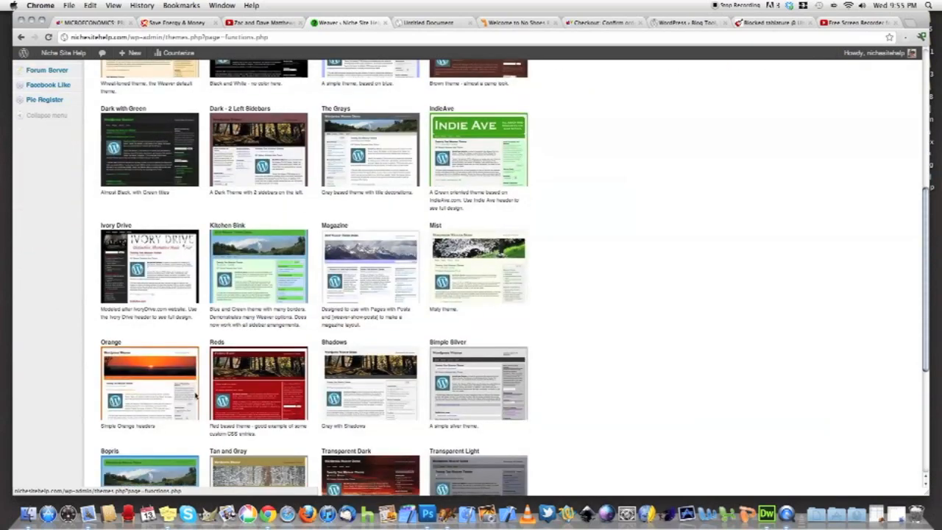
pyautogui.moveTo(368, 377)
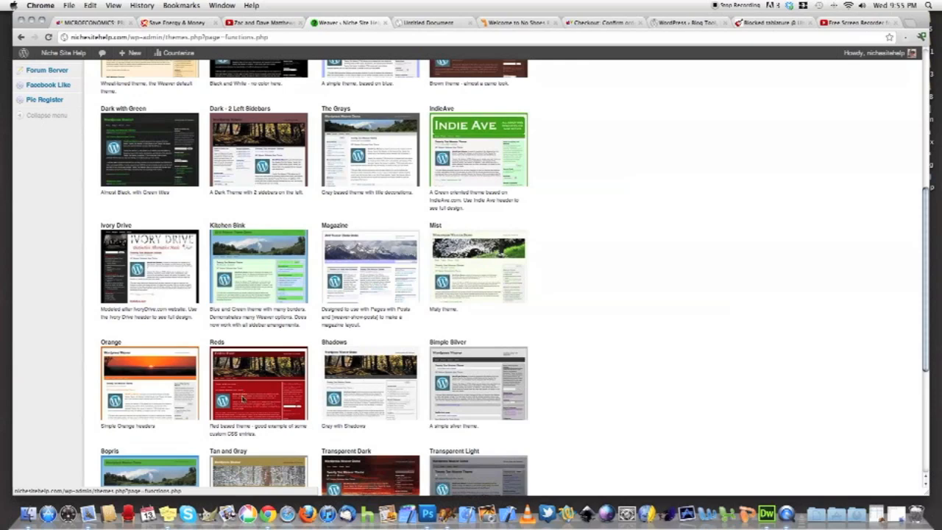
pyautogui.moveTo(455, 280)
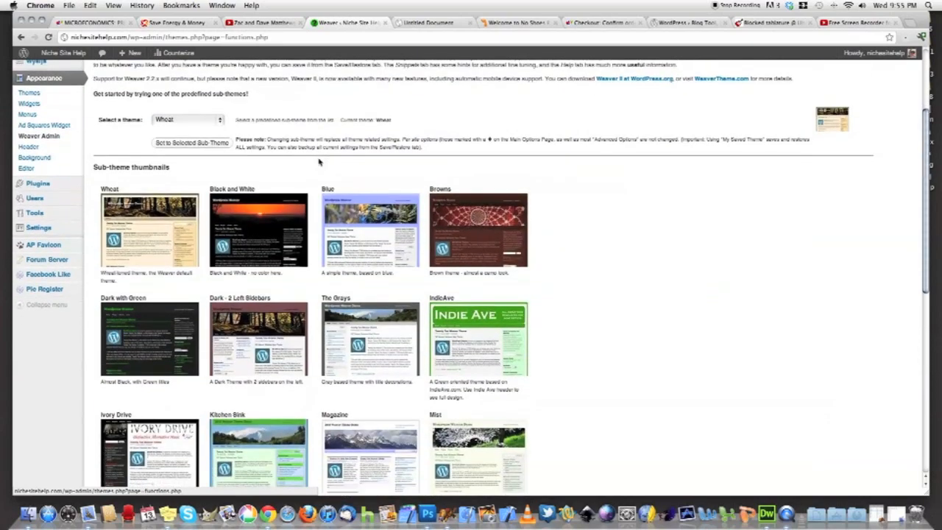
pyautogui.moveTo(145, 261)
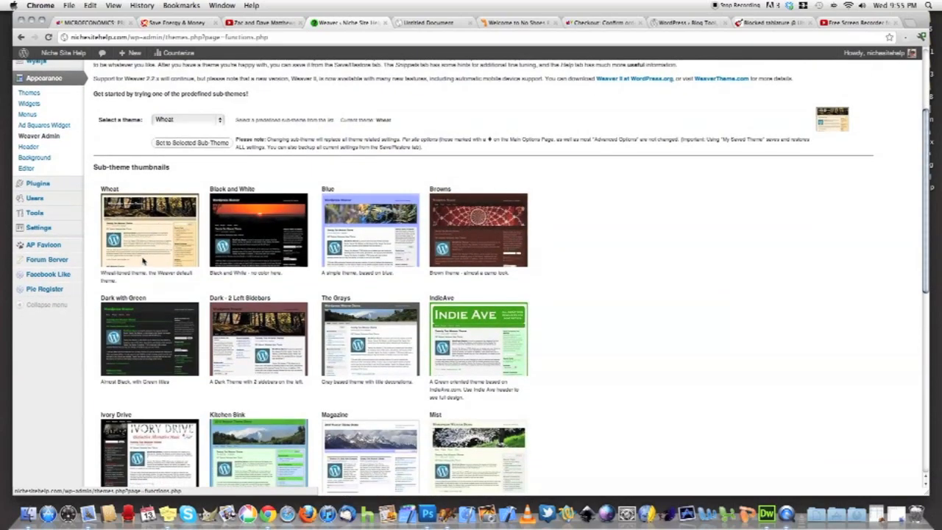
pyautogui.scroll(-3)
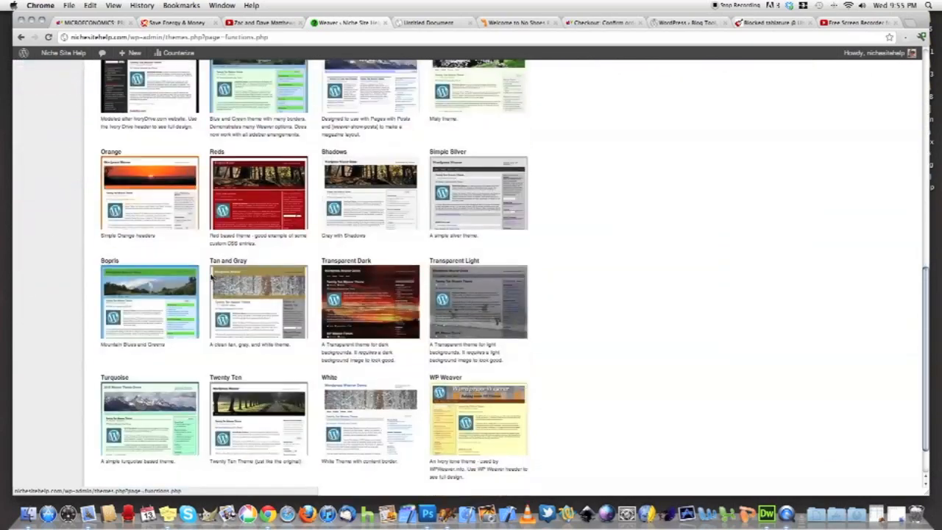
pyautogui.scroll(-3)
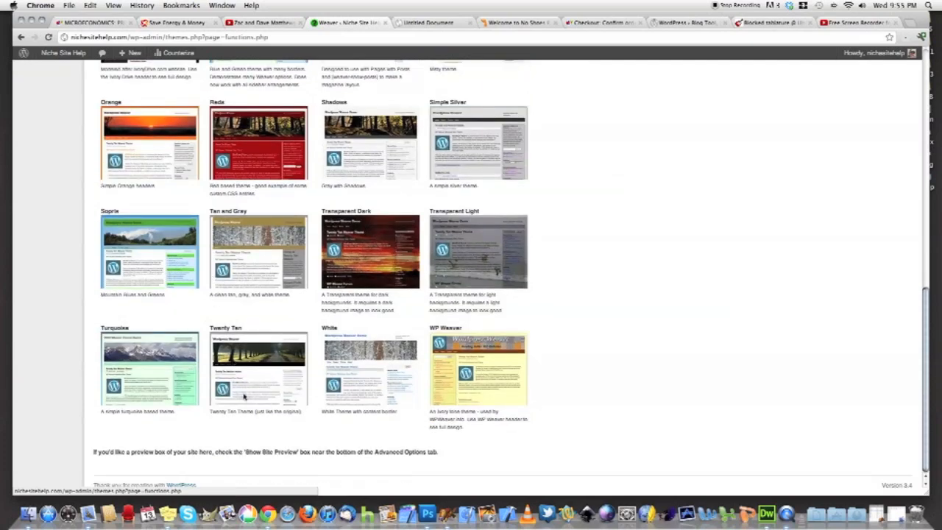
pyautogui.moveTo(238, 371)
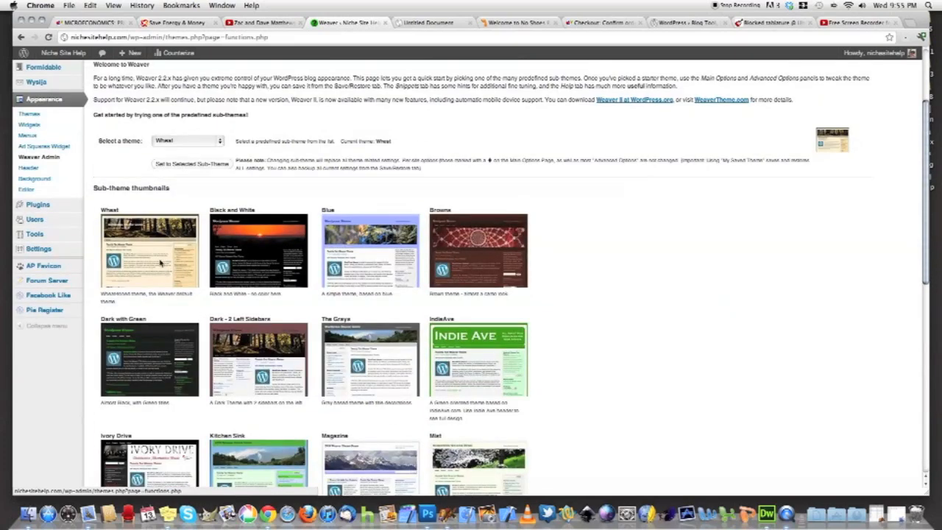
pyautogui.scroll(-3)
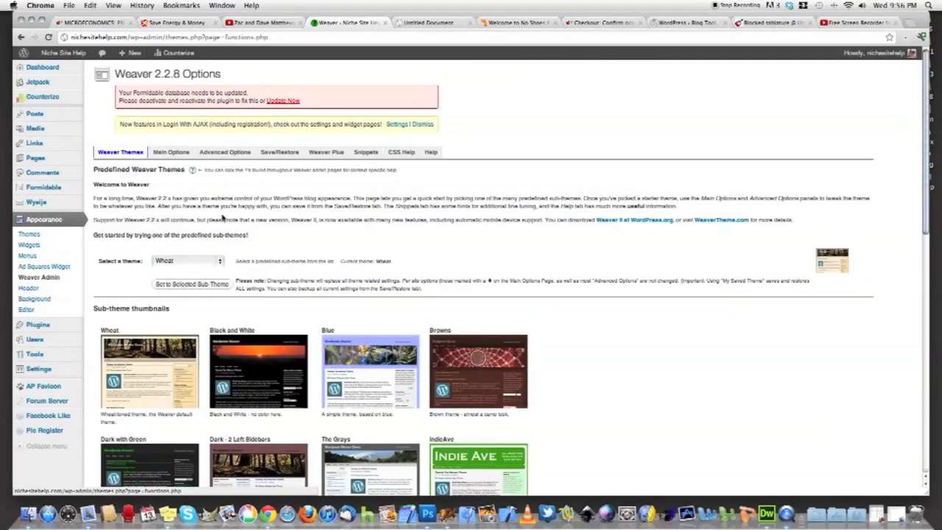
# Show the General Appearance settings under Weaver's Main Options
pyautogui.click(170, 151)
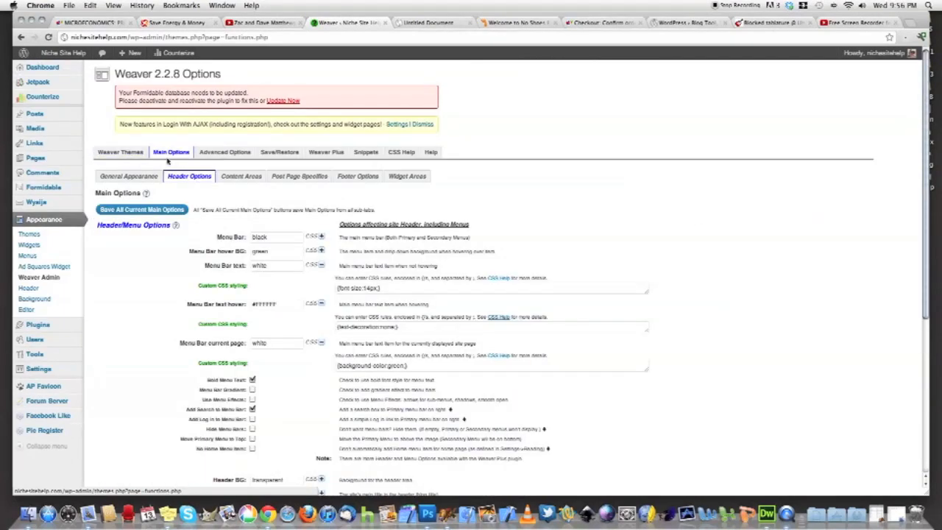
pyautogui.click(128, 177)
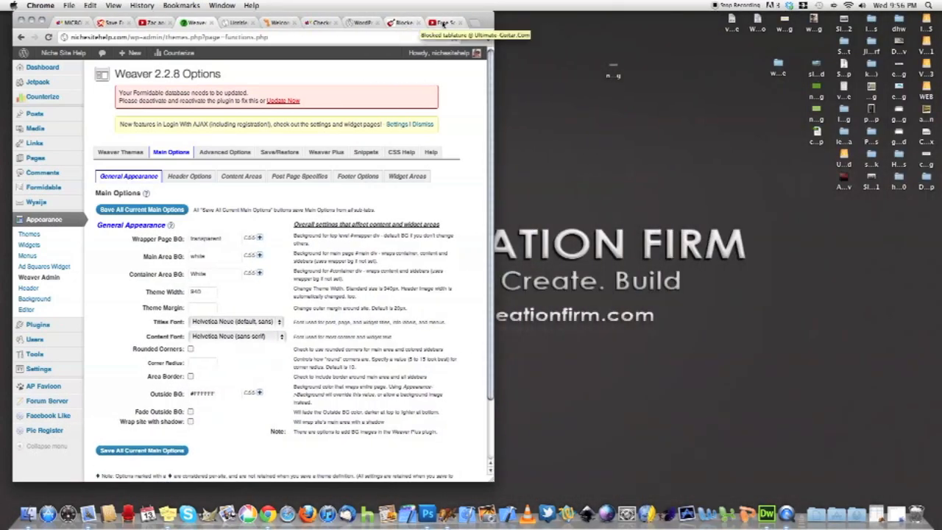
# Move the live site tab into its own window beside the Weaver options
pyautogui.click(441, 22)
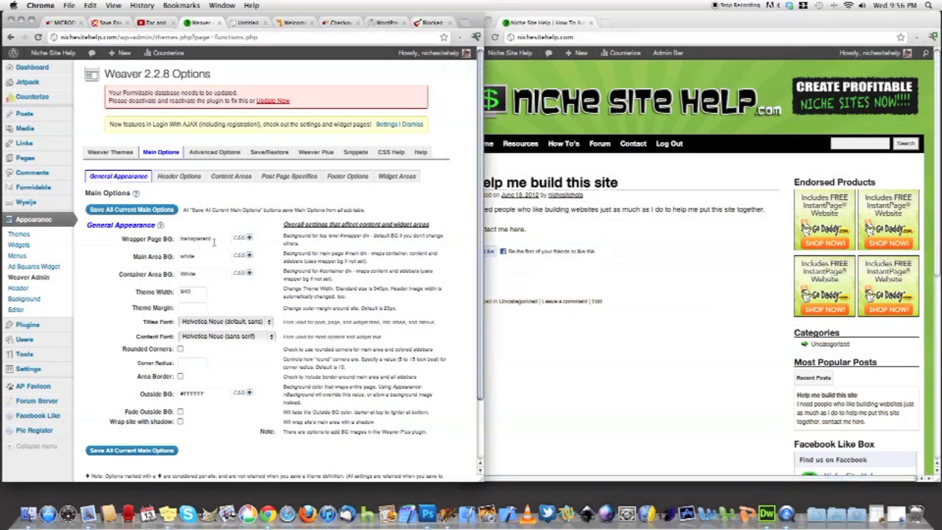
# Set Wrapper Page BG to red, save the main options and reload the live site
pyautogui.click(194, 237)
pyautogui.write('#FF1B0A')
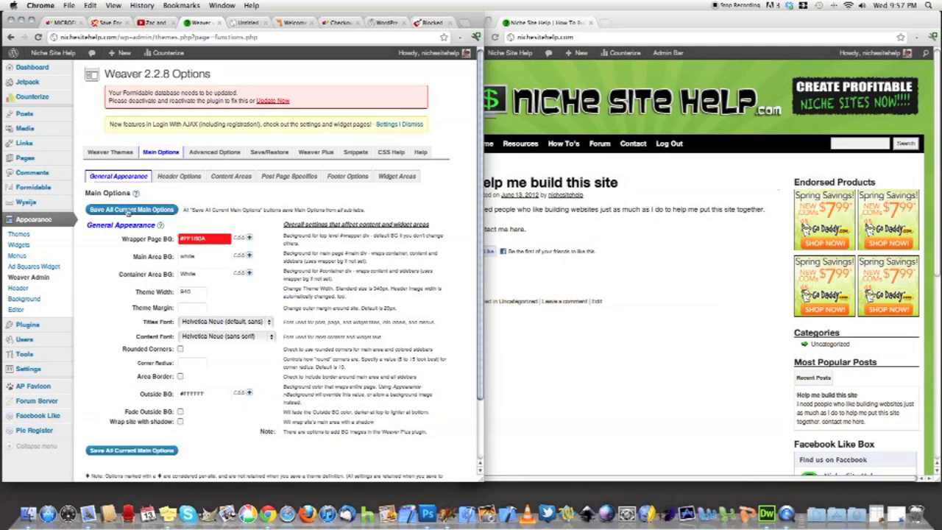
pyautogui.click(131, 209)
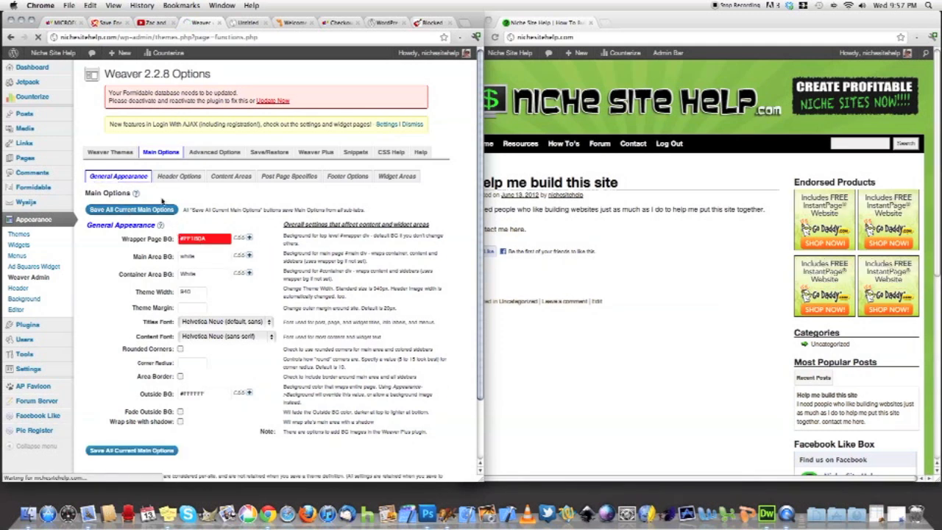
pyautogui.click(131, 209)
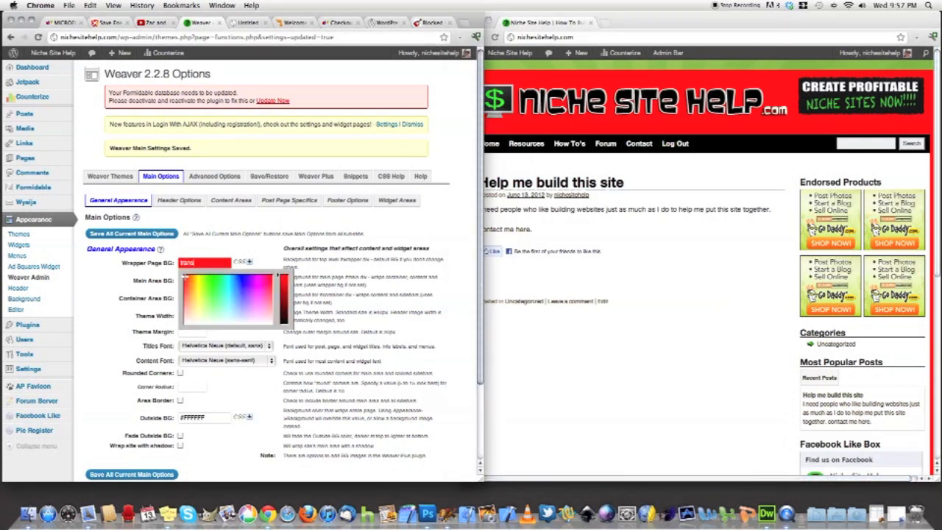
# Enter 'transparent' for Wrapper Page BG and save the main options
pyautogui.write('transparent')
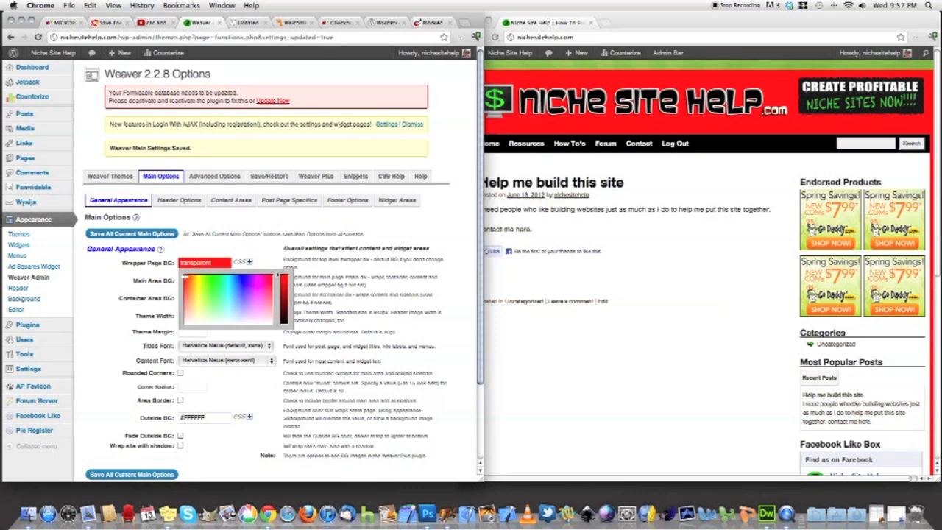
pyautogui.click(131, 233)
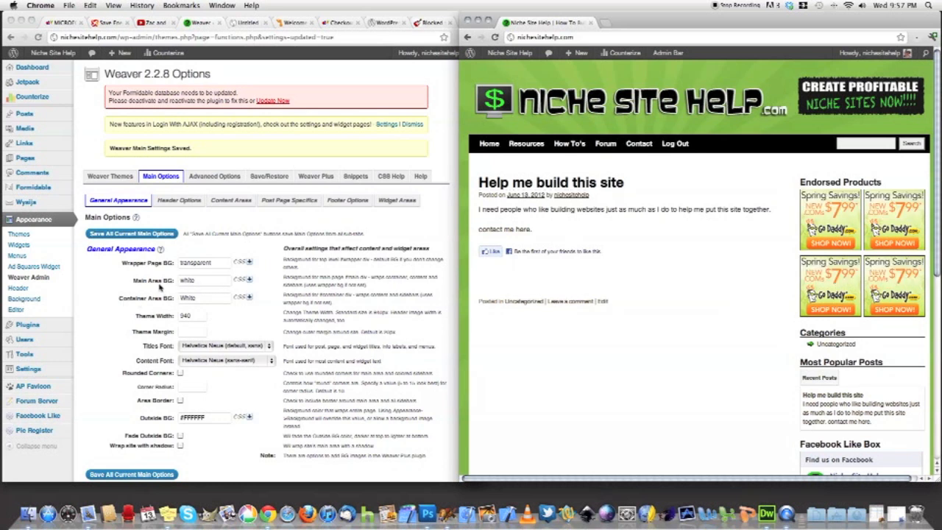
pyautogui.moveTo(436, 286)
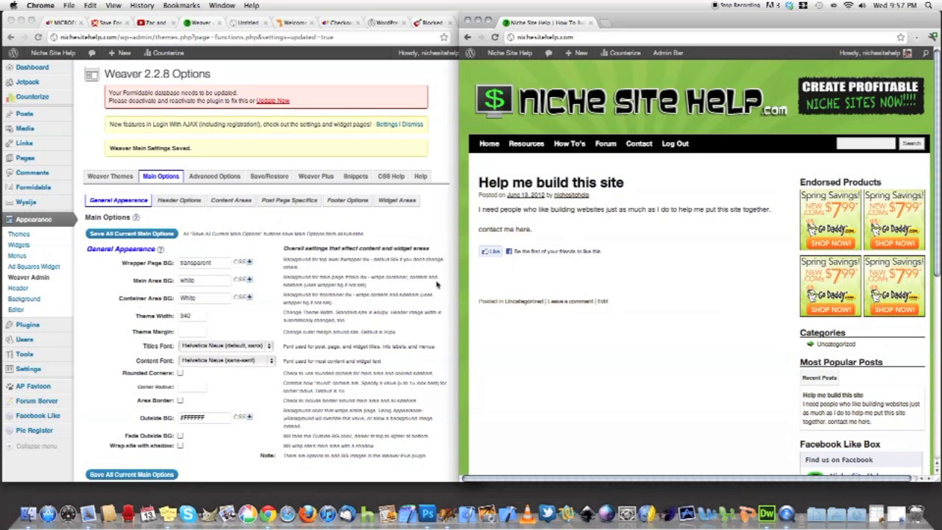